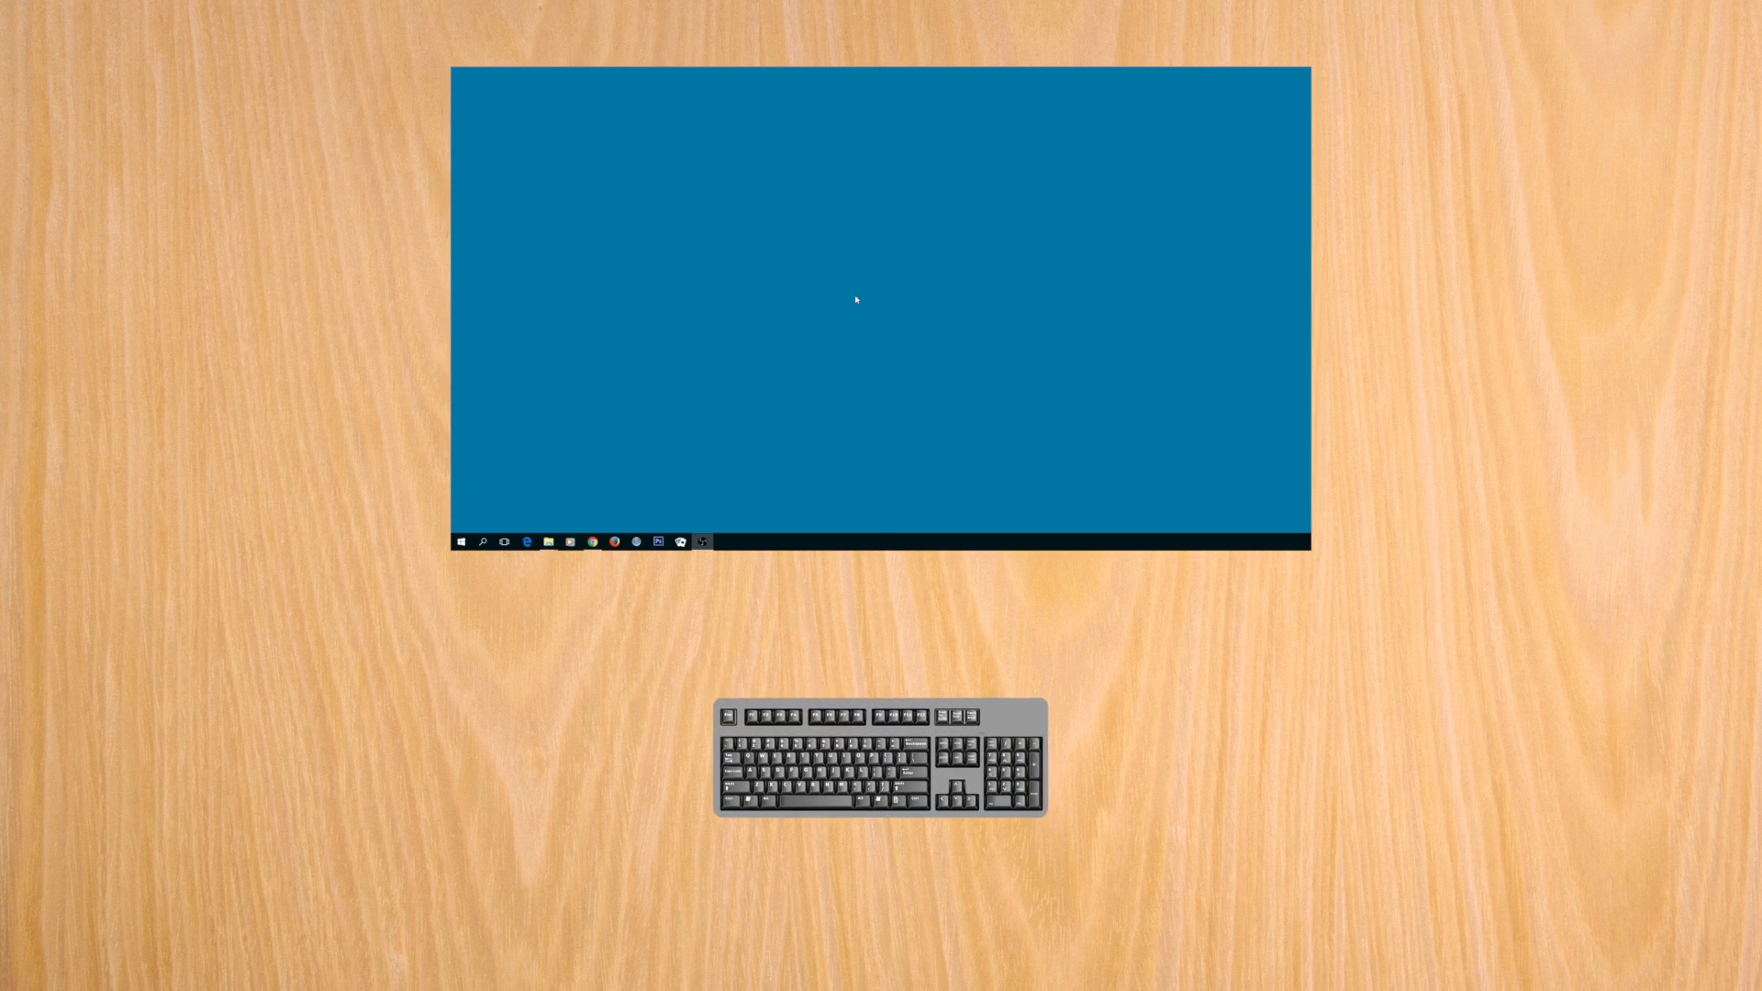
Step: Bring up Task Manager from the desktop with Ctrl+Shift+Esc
{"action": "key", "text": "ctrl+shift+esc"}
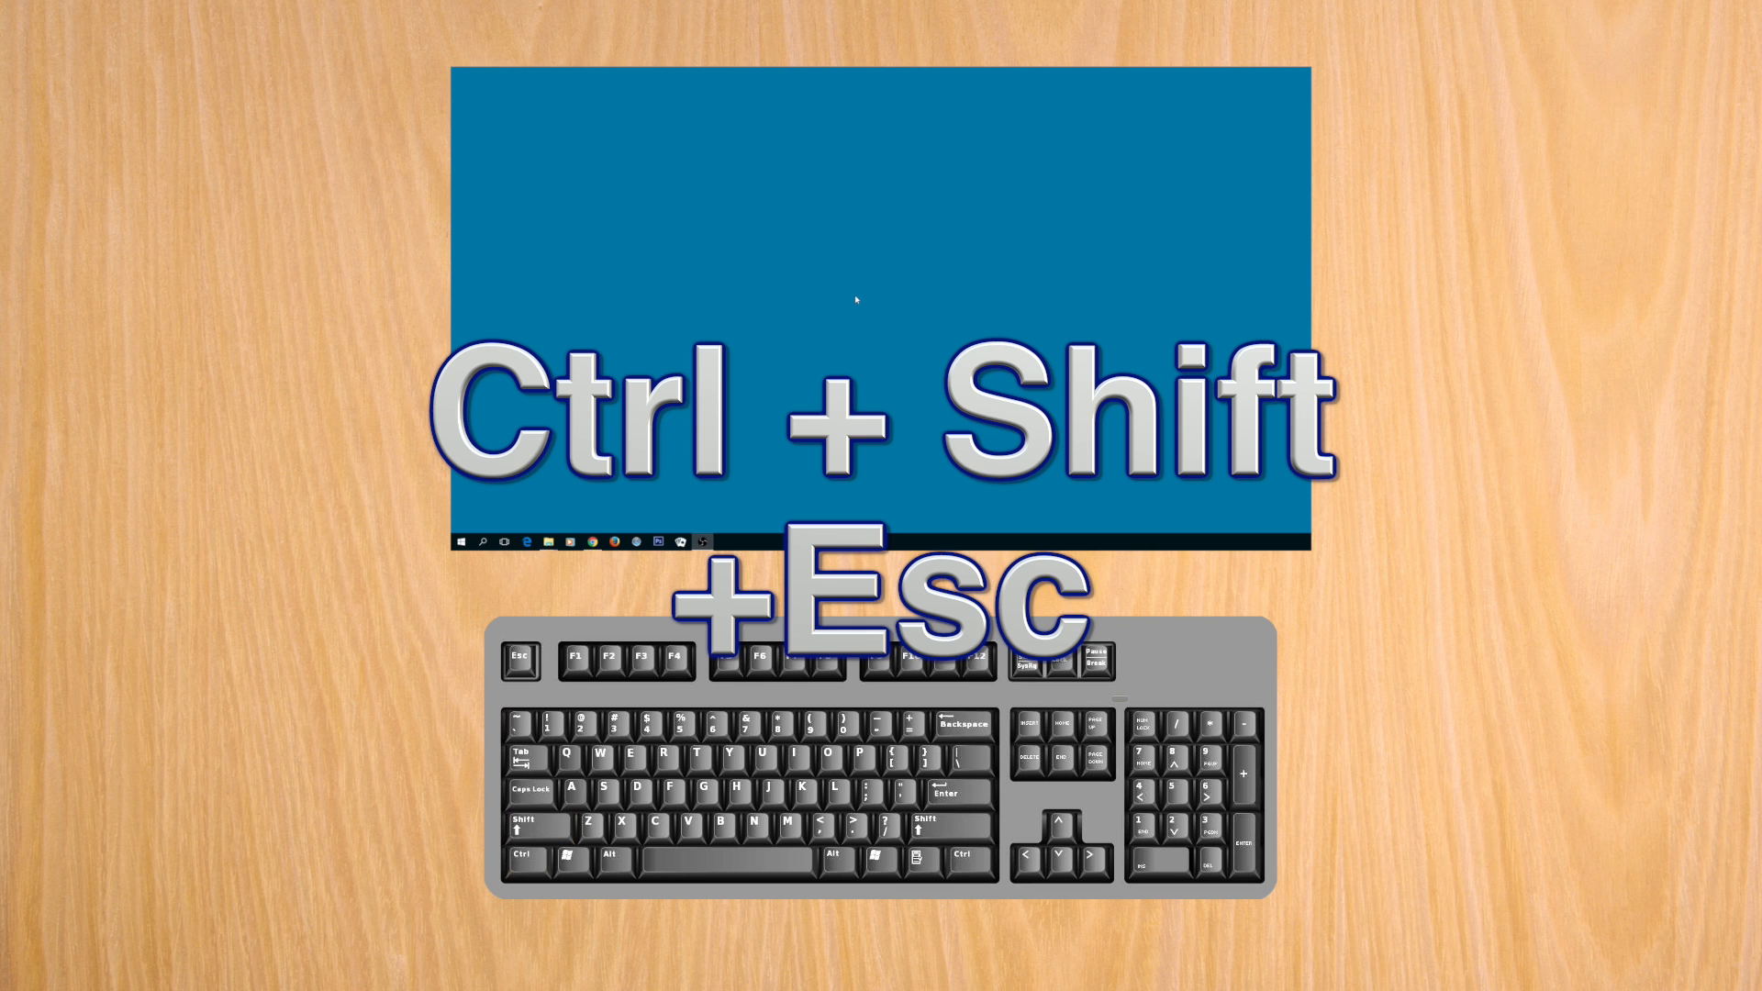
{"action": "key", "text": "ctrl+shift+esc"}
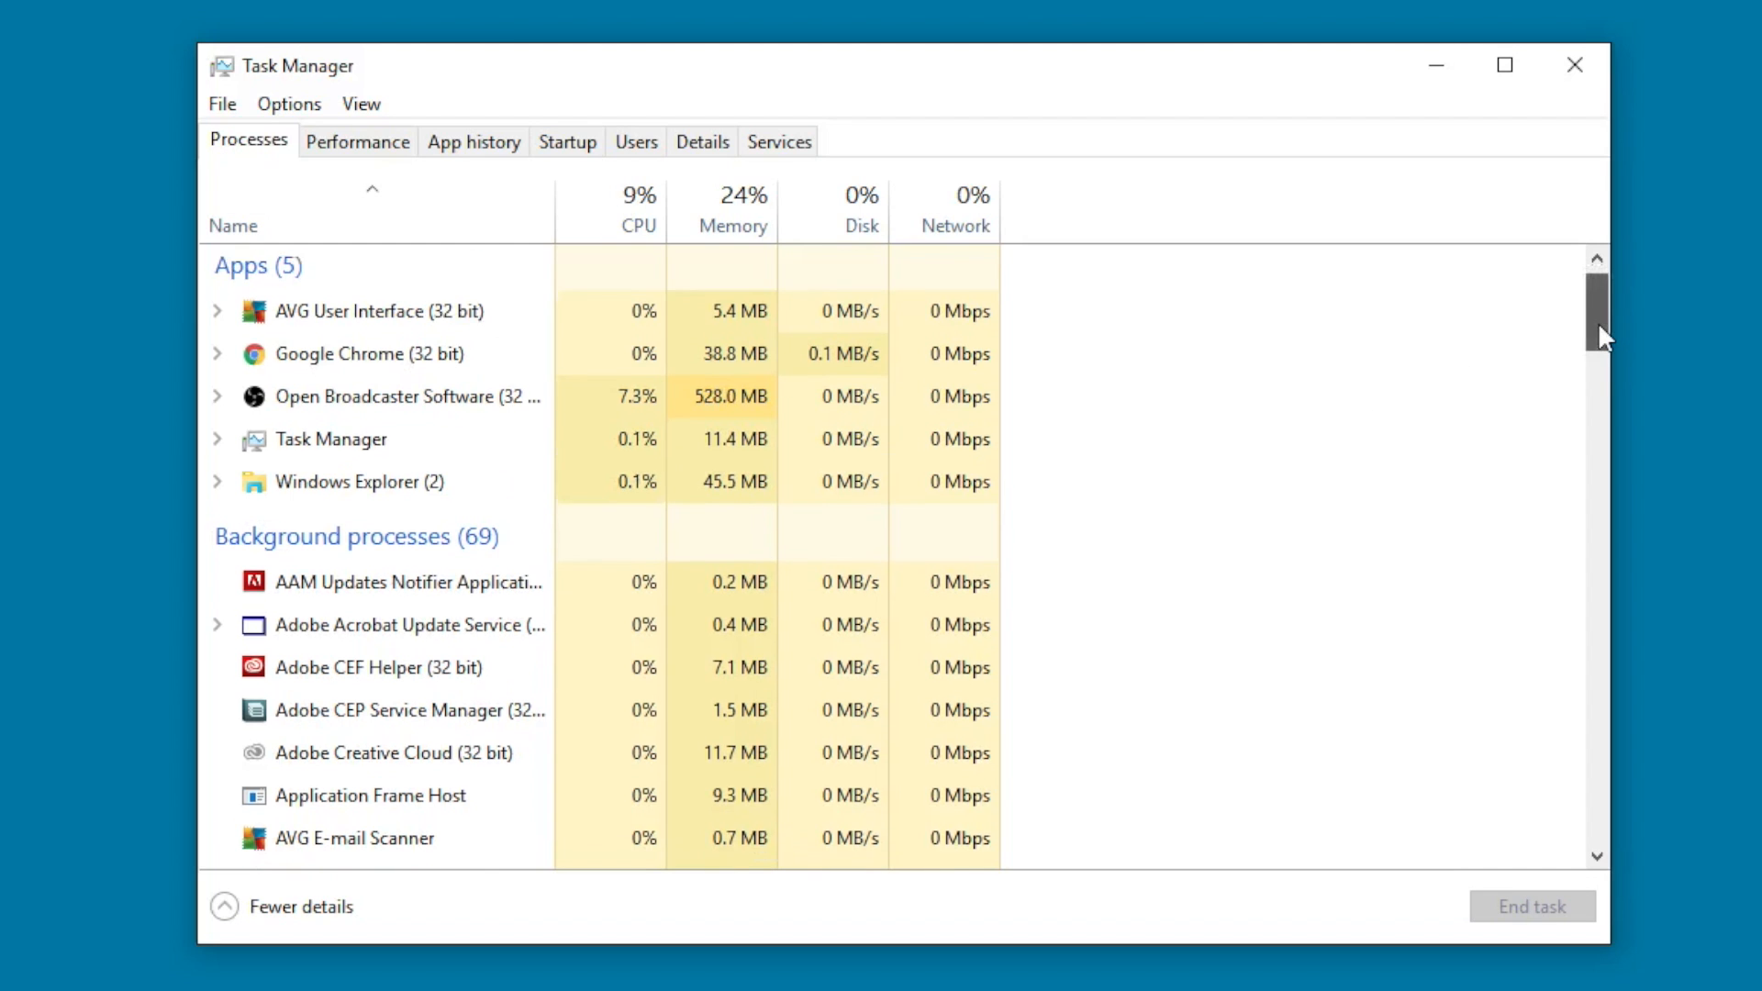
{"action": "scroll", "scroll_direction": "down", "scroll_amount": 3}
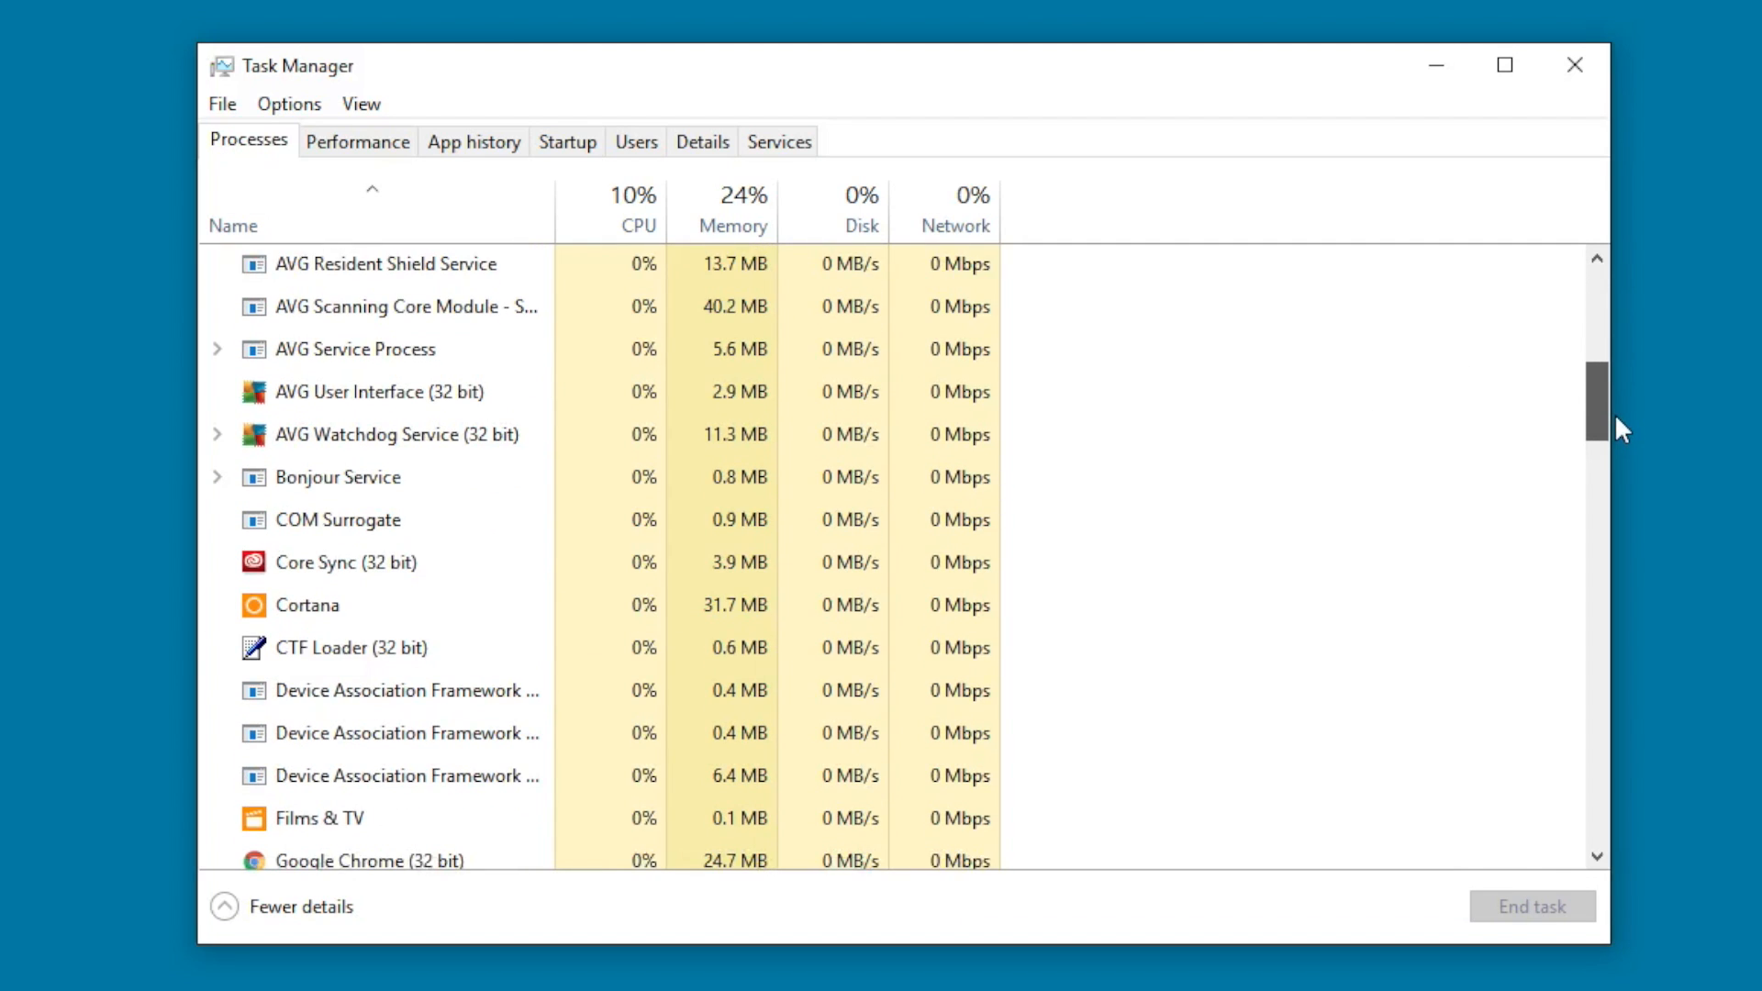
{"action": "scroll", "scroll_direction": "down", "scroll_amount": 3}
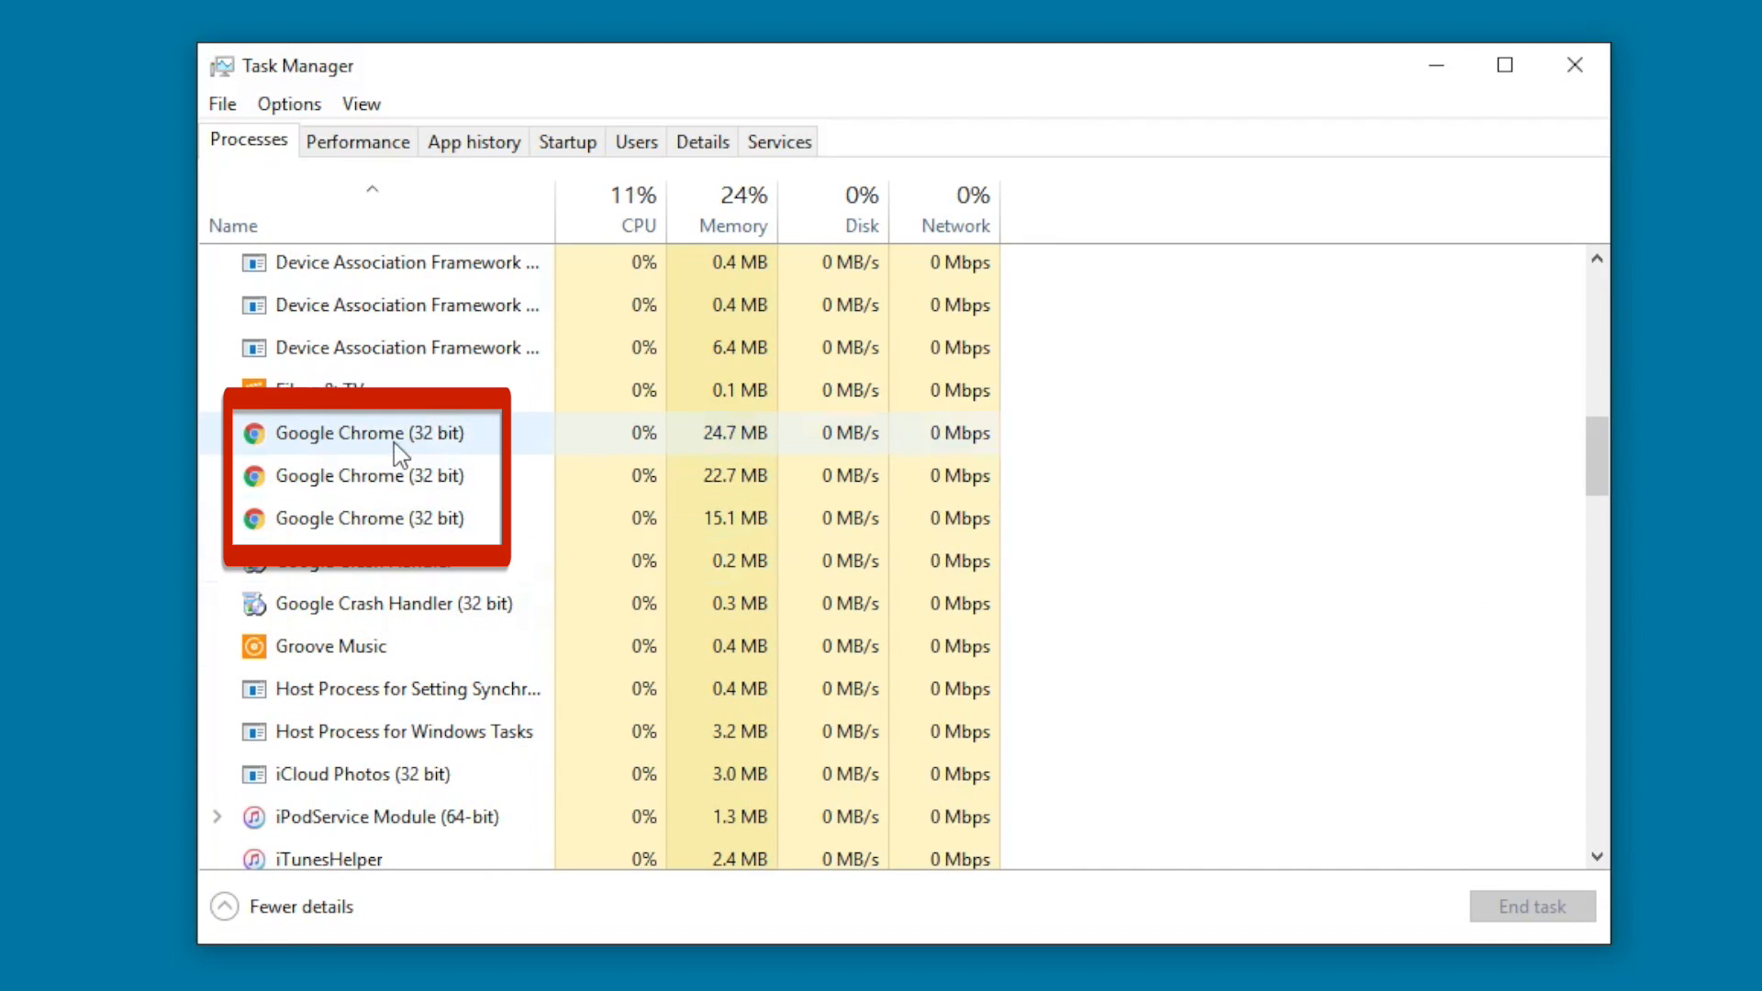
{"action": "left_click", "coordinate": [365, 518]}
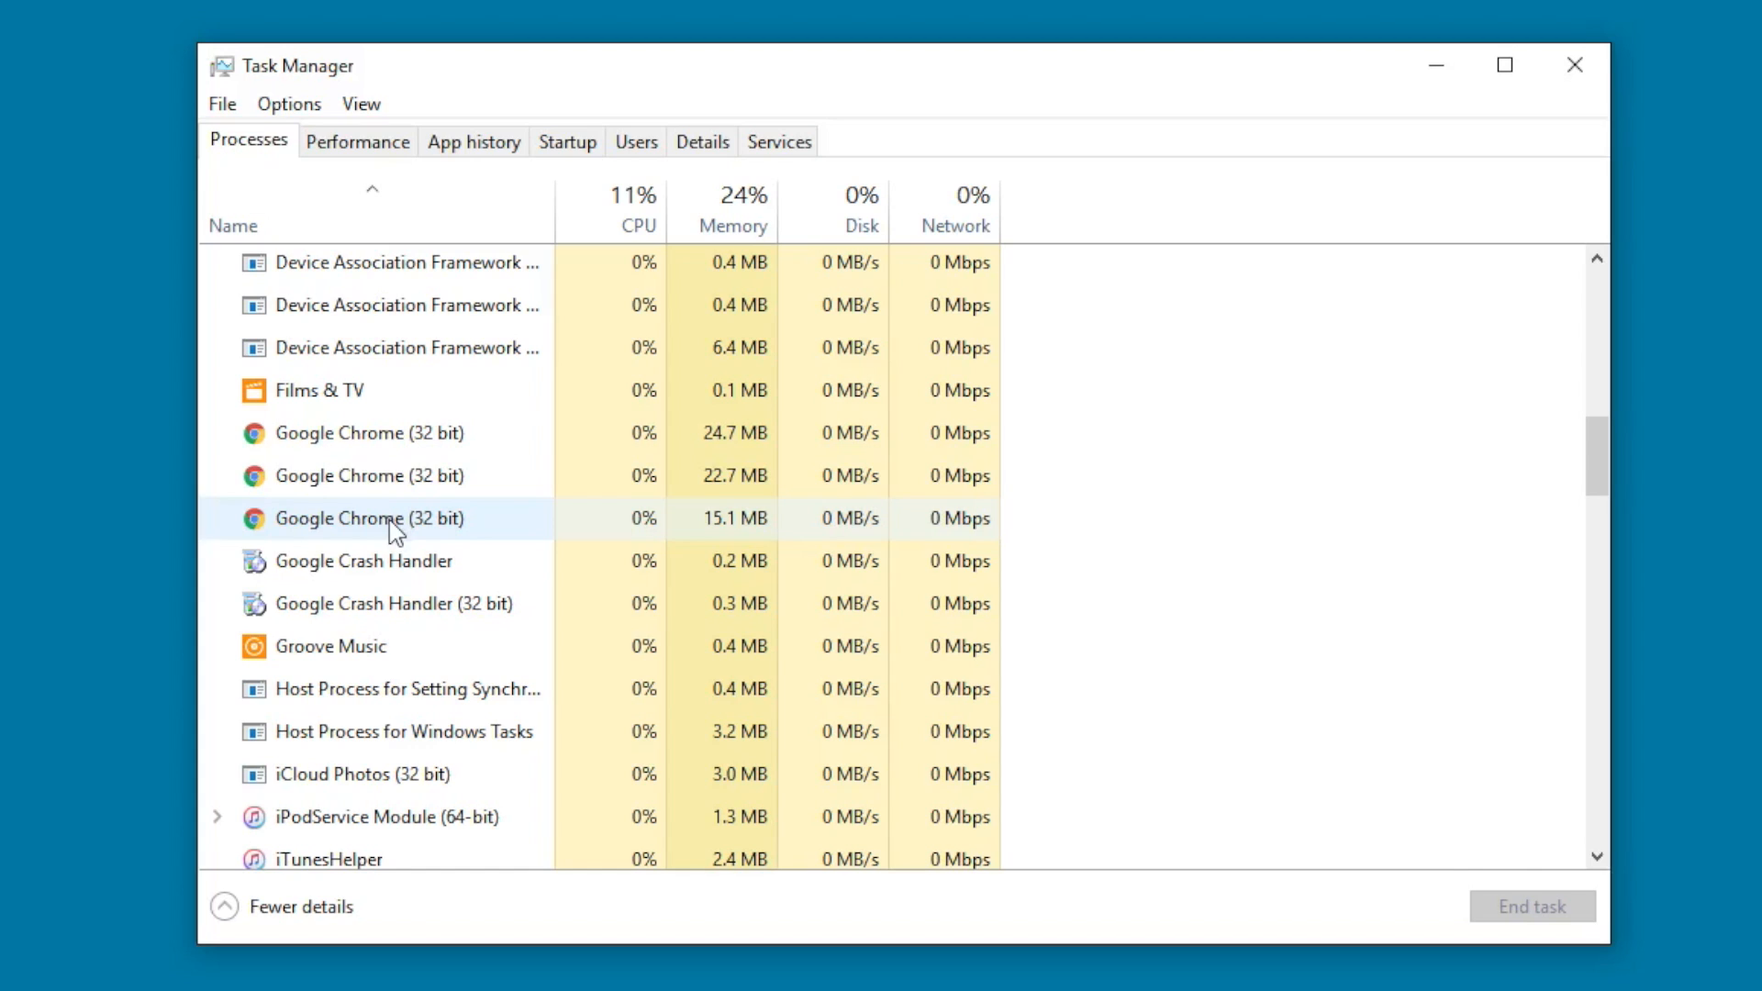
Step: End each of the three hung Google Chrome (32 bit) processes with End task
{"action": "left_click", "coordinate": [368, 433]}
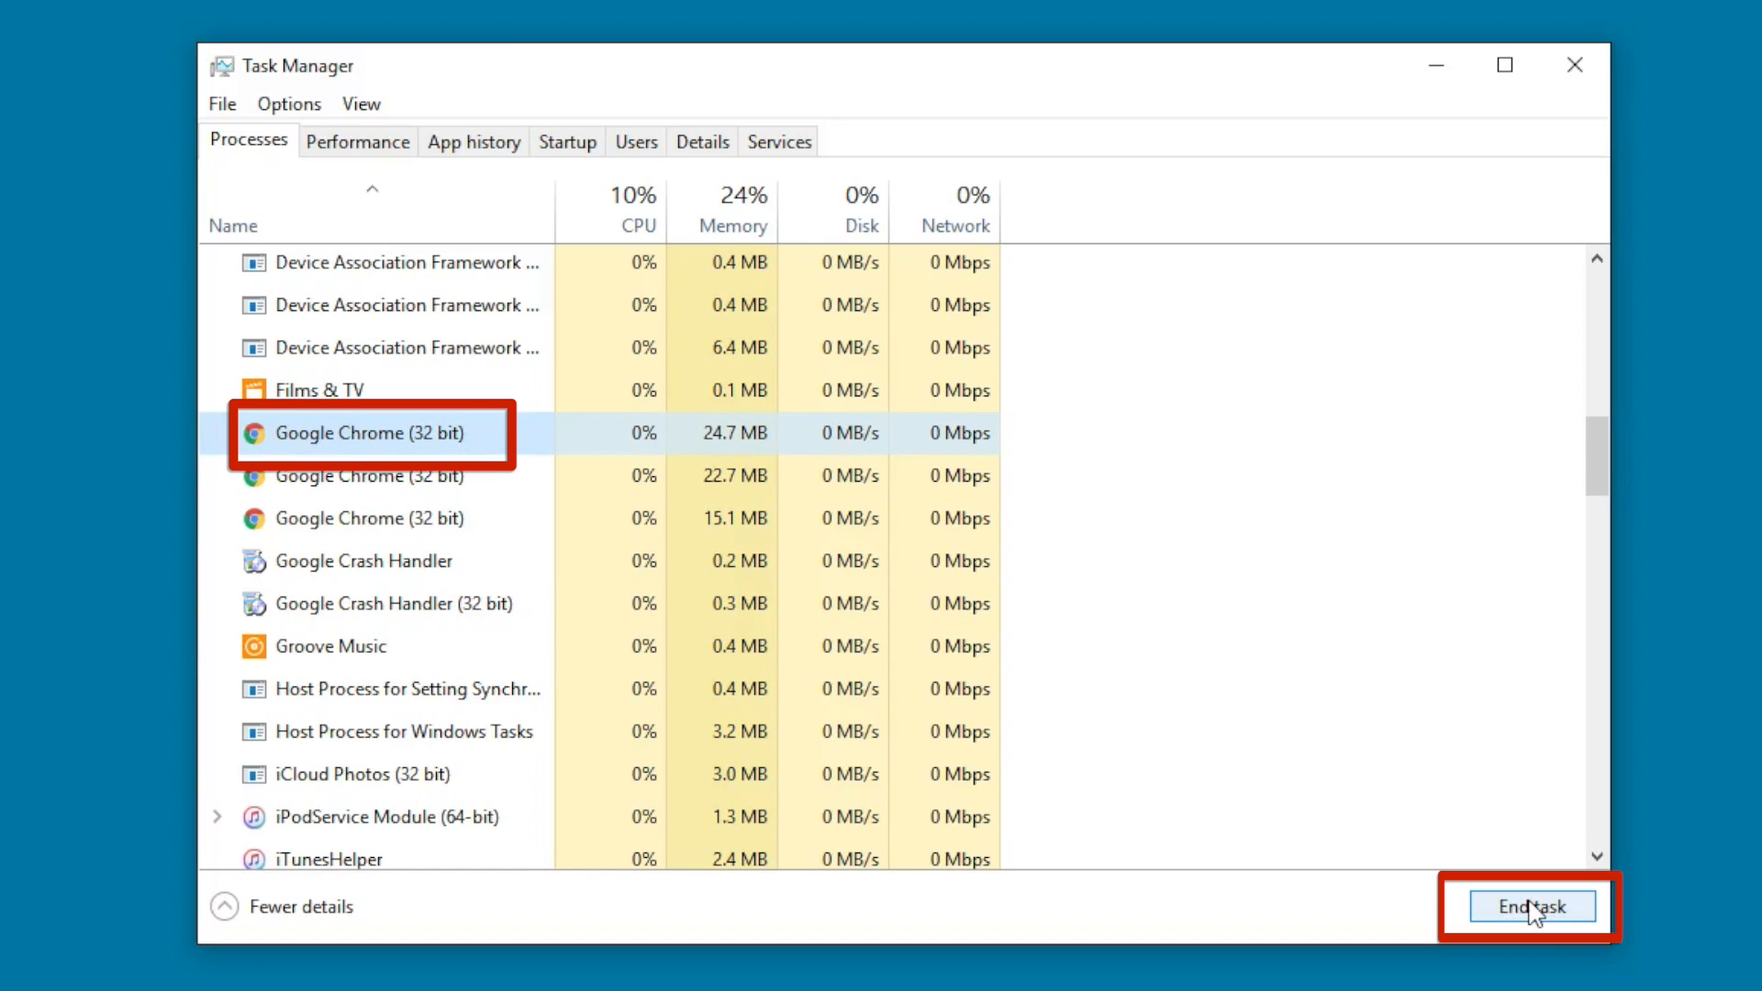
{"action": "left_click", "coordinate": [1530, 907]}
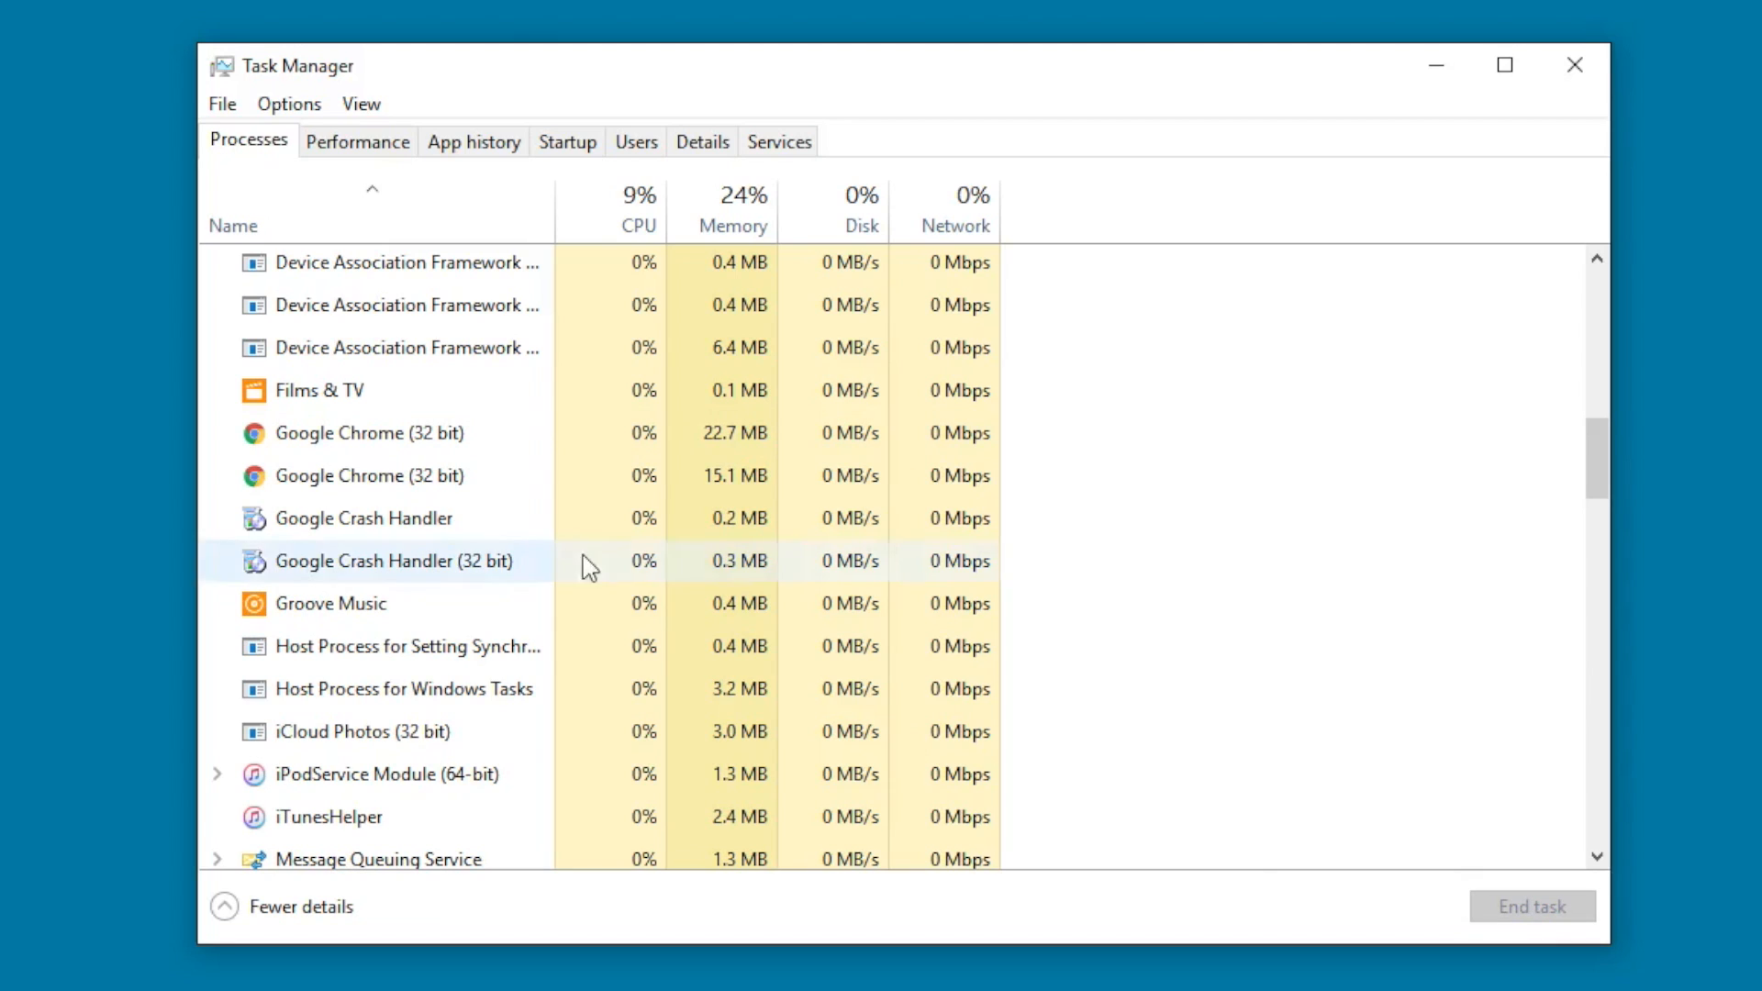
{"action": "left_click", "coordinate": [367, 433]}
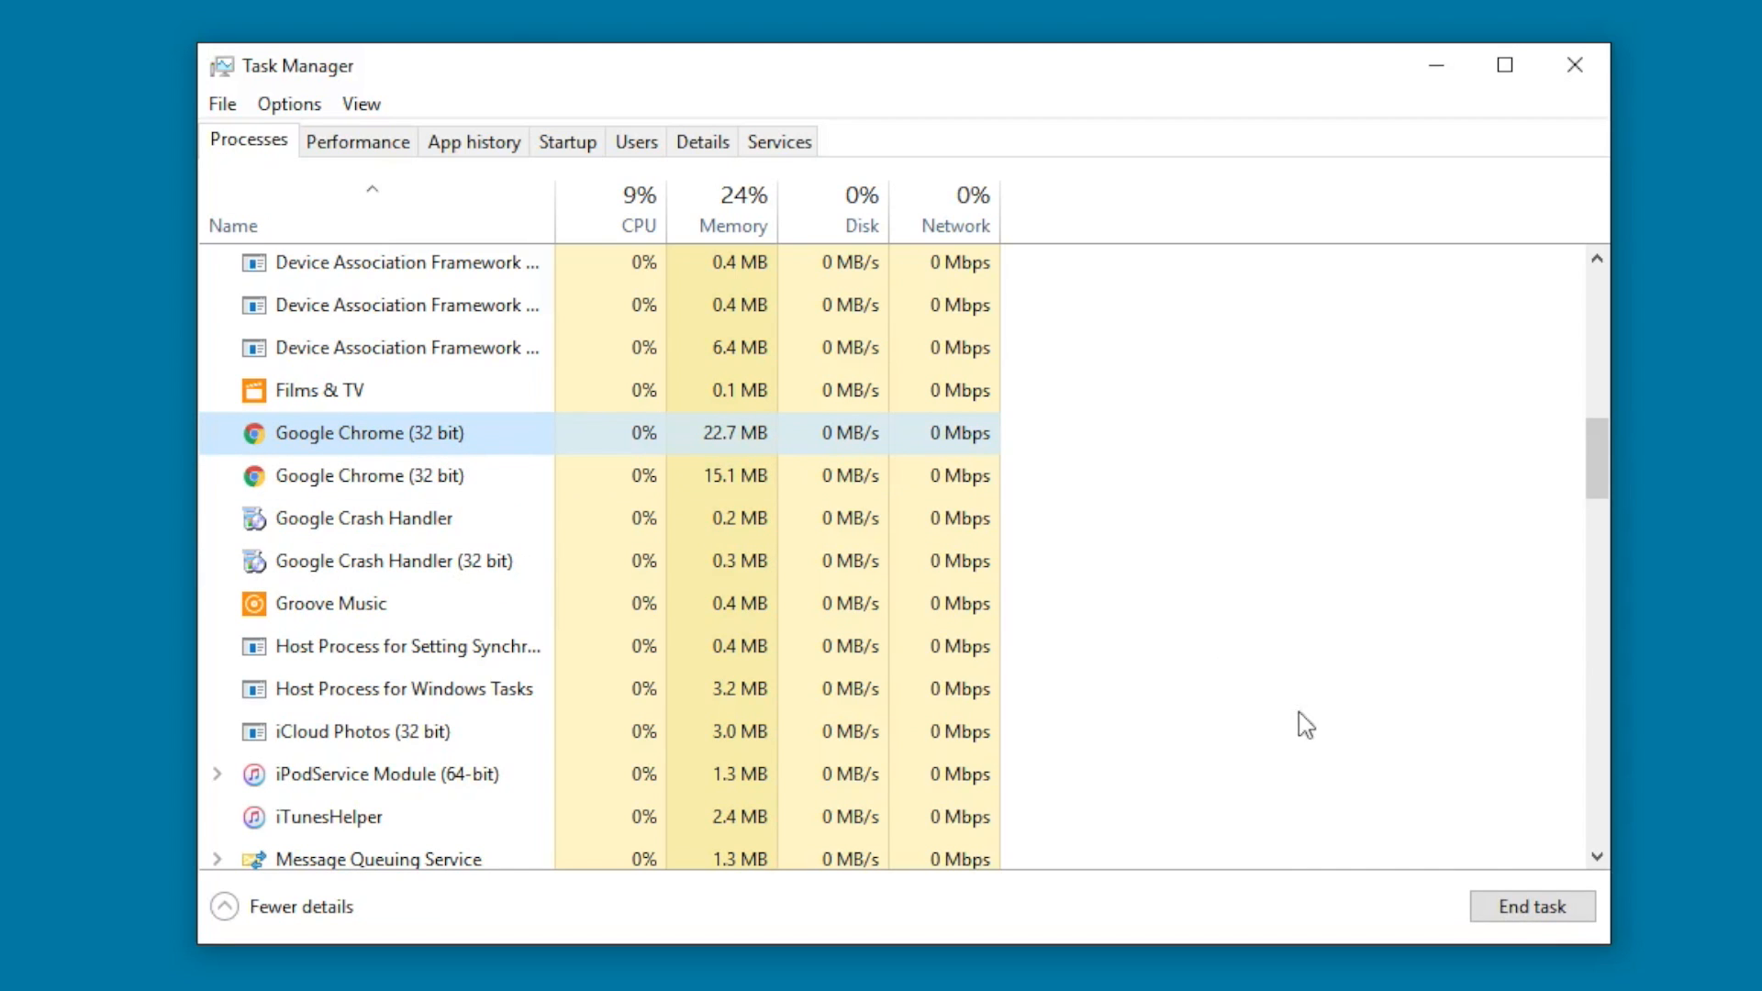
{"action": "left_click", "coordinate": [1531, 904]}
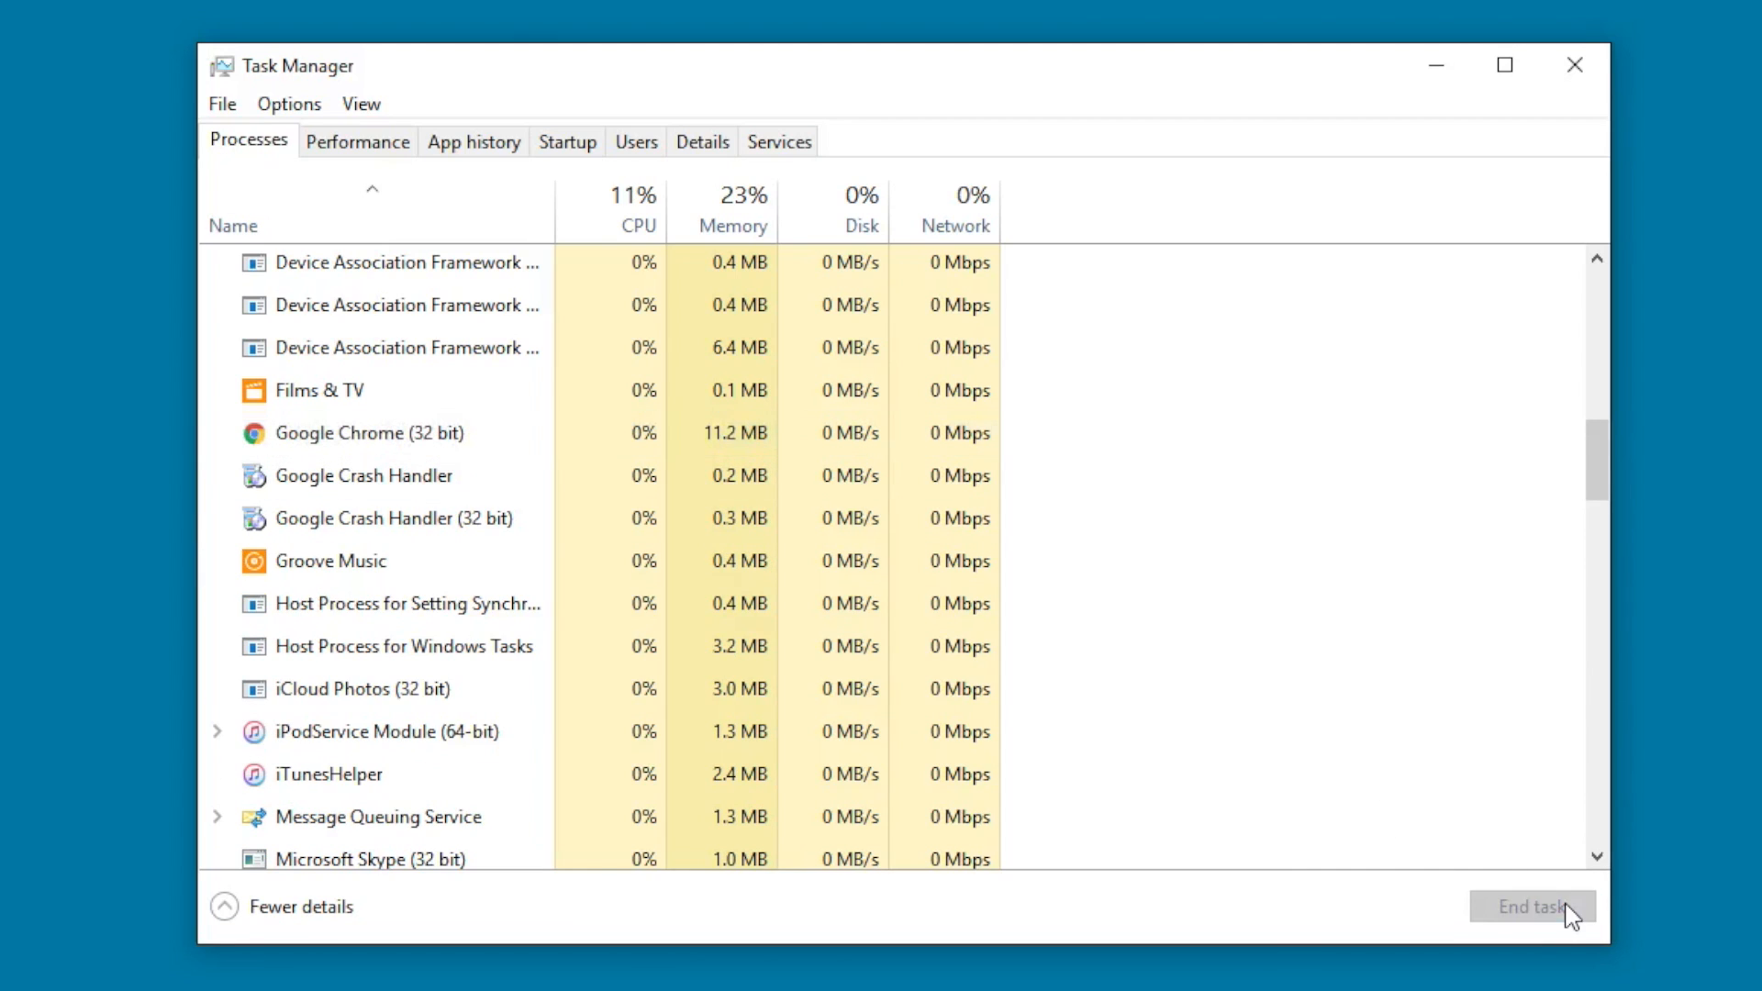
{"action": "left_click", "coordinate": [369, 434]}
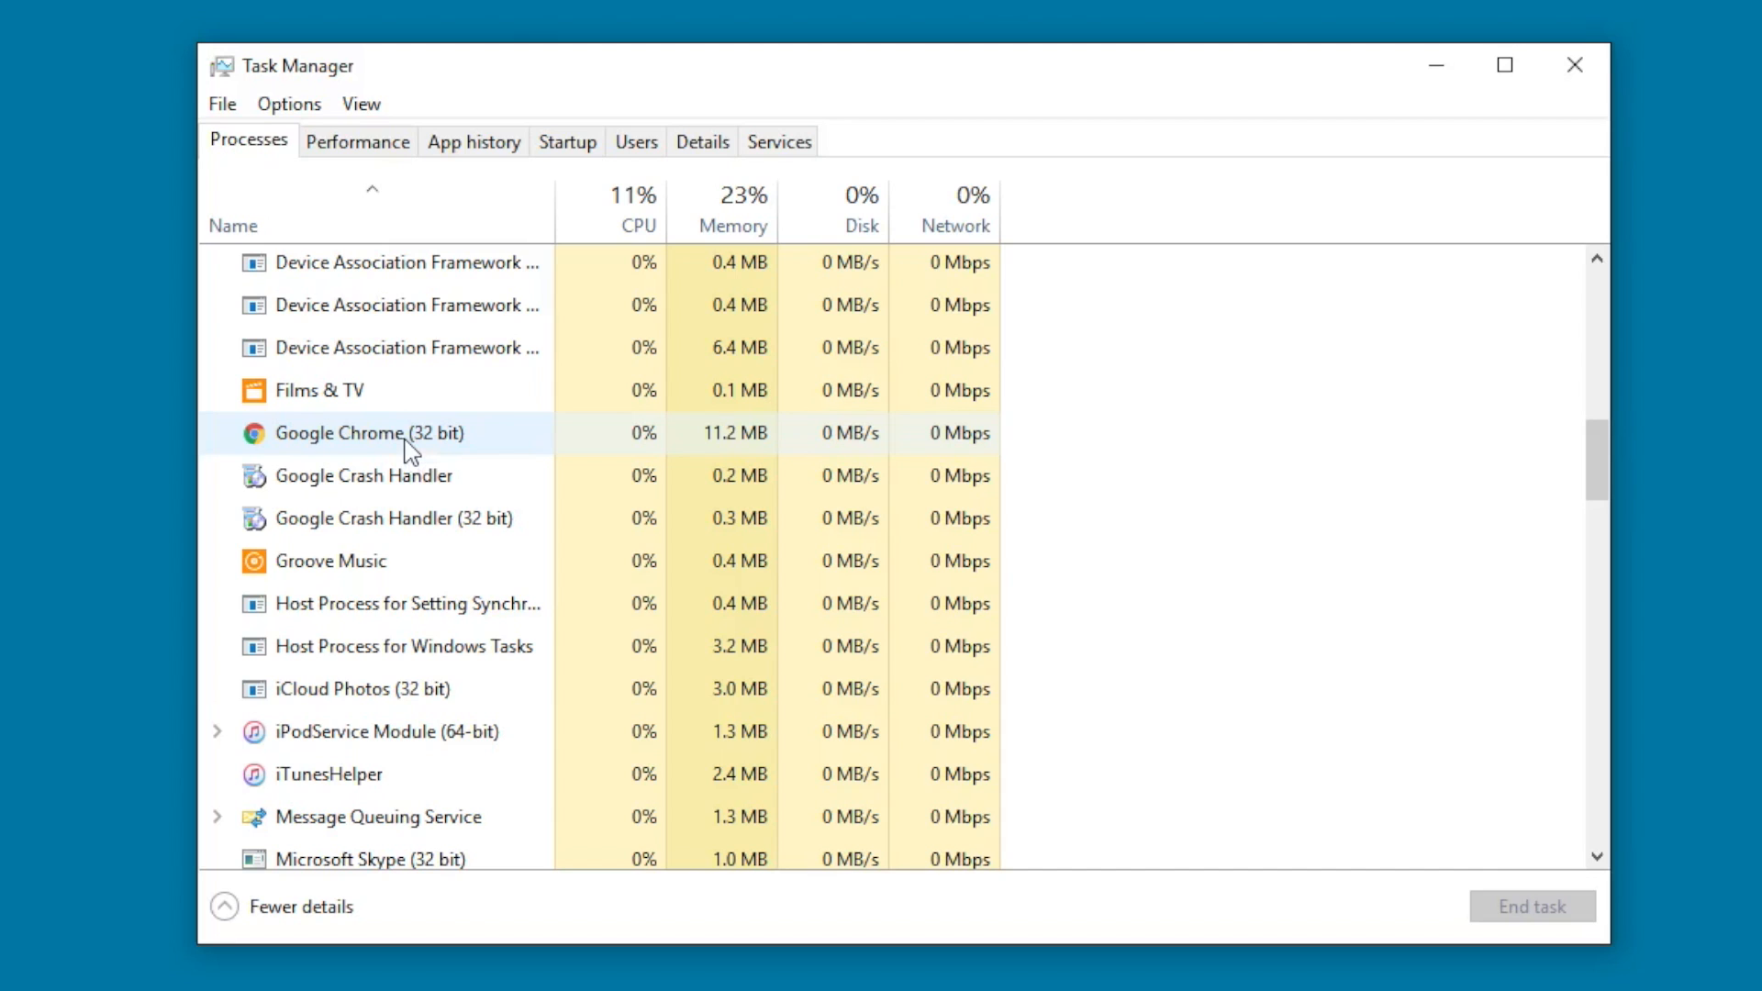
{"action": "left_click", "coordinate": [369, 433]}
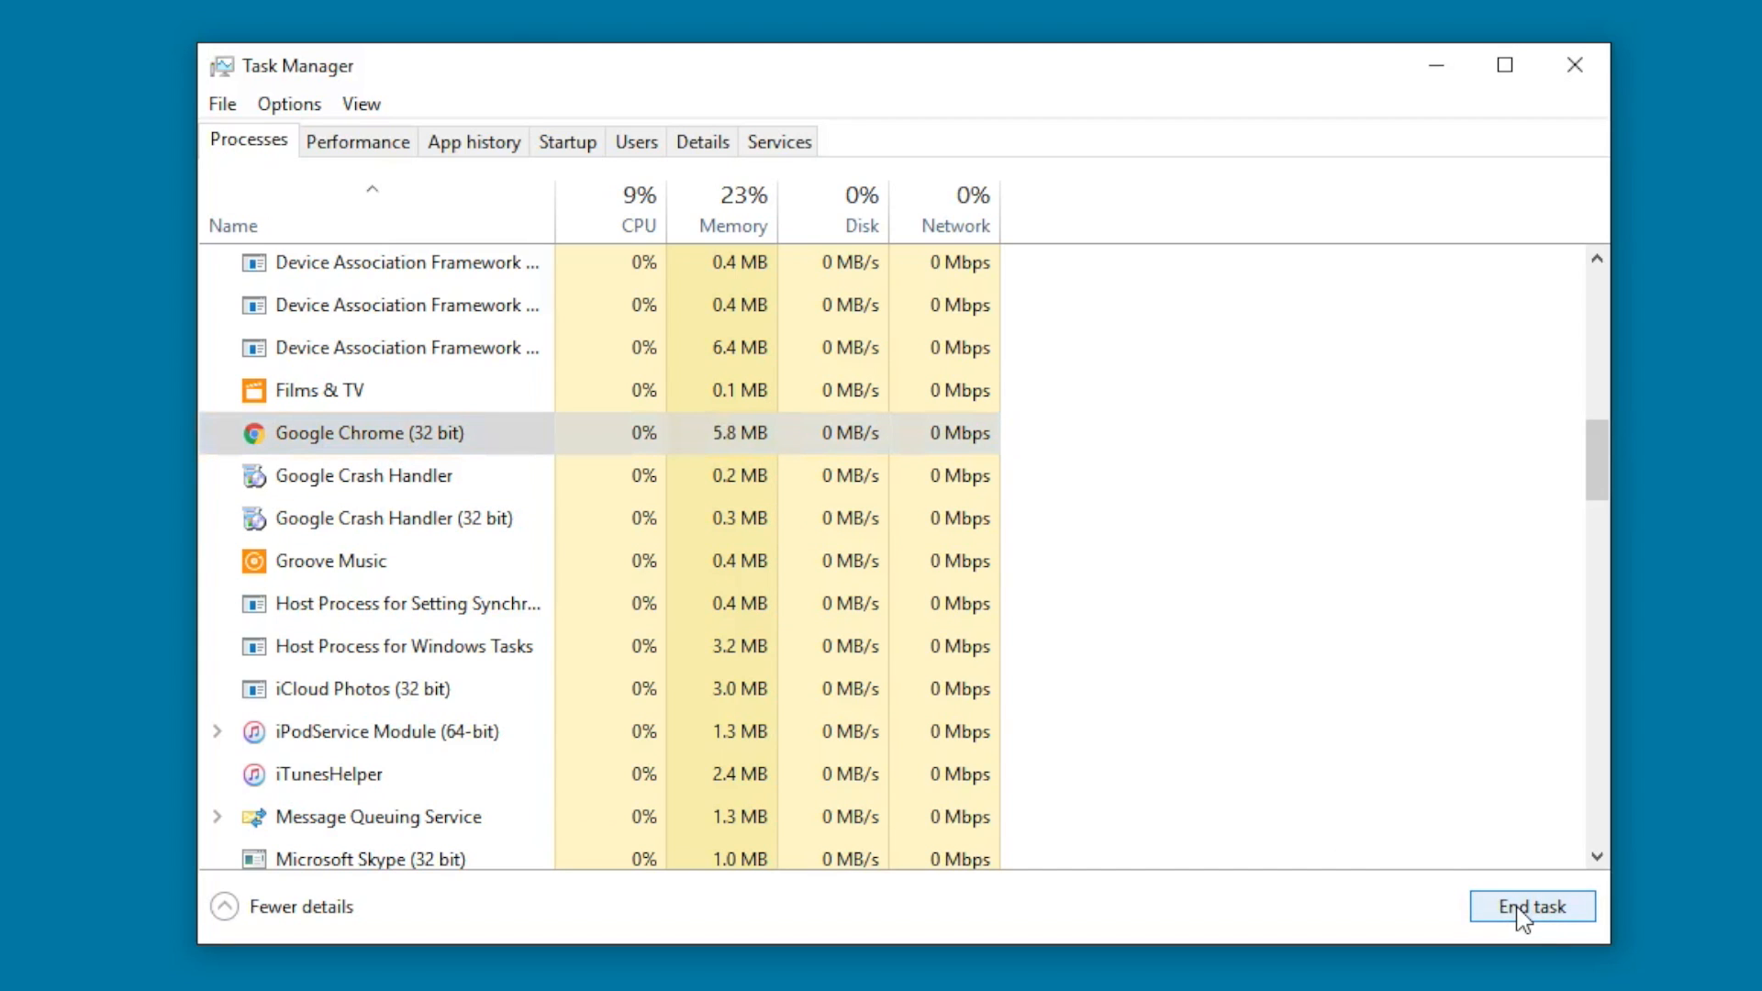
{"action": "left_click", "coordinate": [1530, 907]}
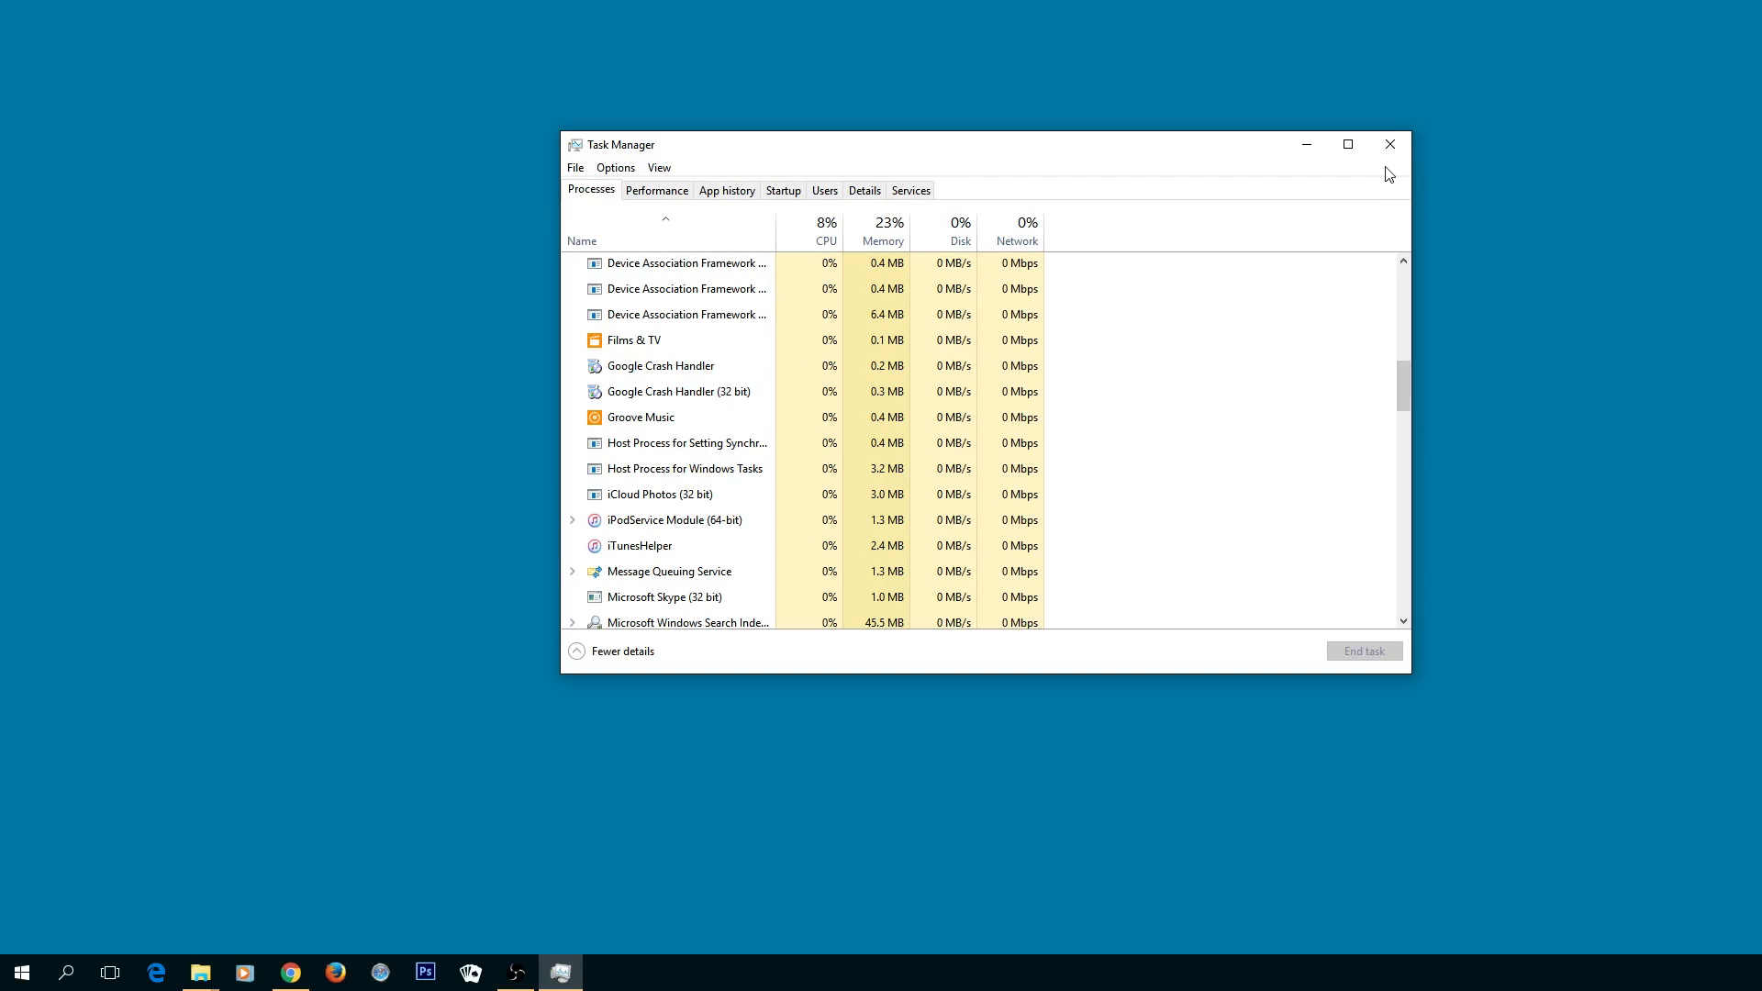
{"action": "mouse_move", "coordinate": [1389, 143]}
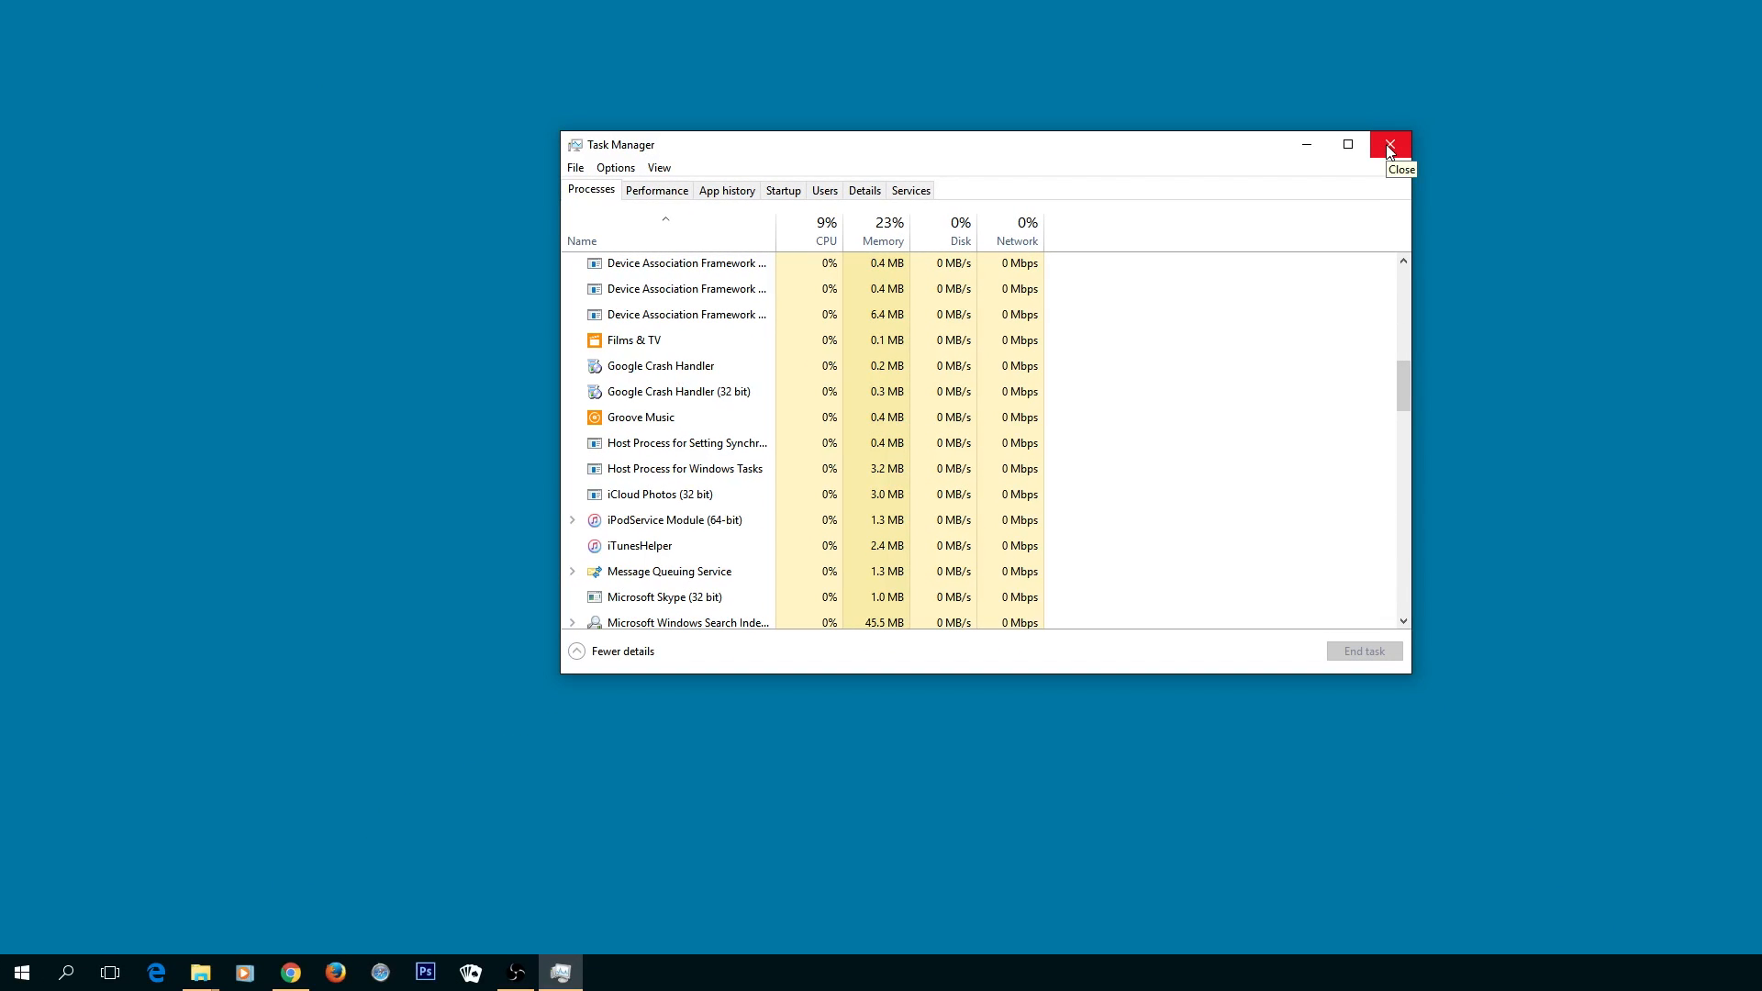
Step: Close Task Manager, leaving Chrome open on the Google homepage
{"action": "left_click", "coordinate": [1389, 143]}
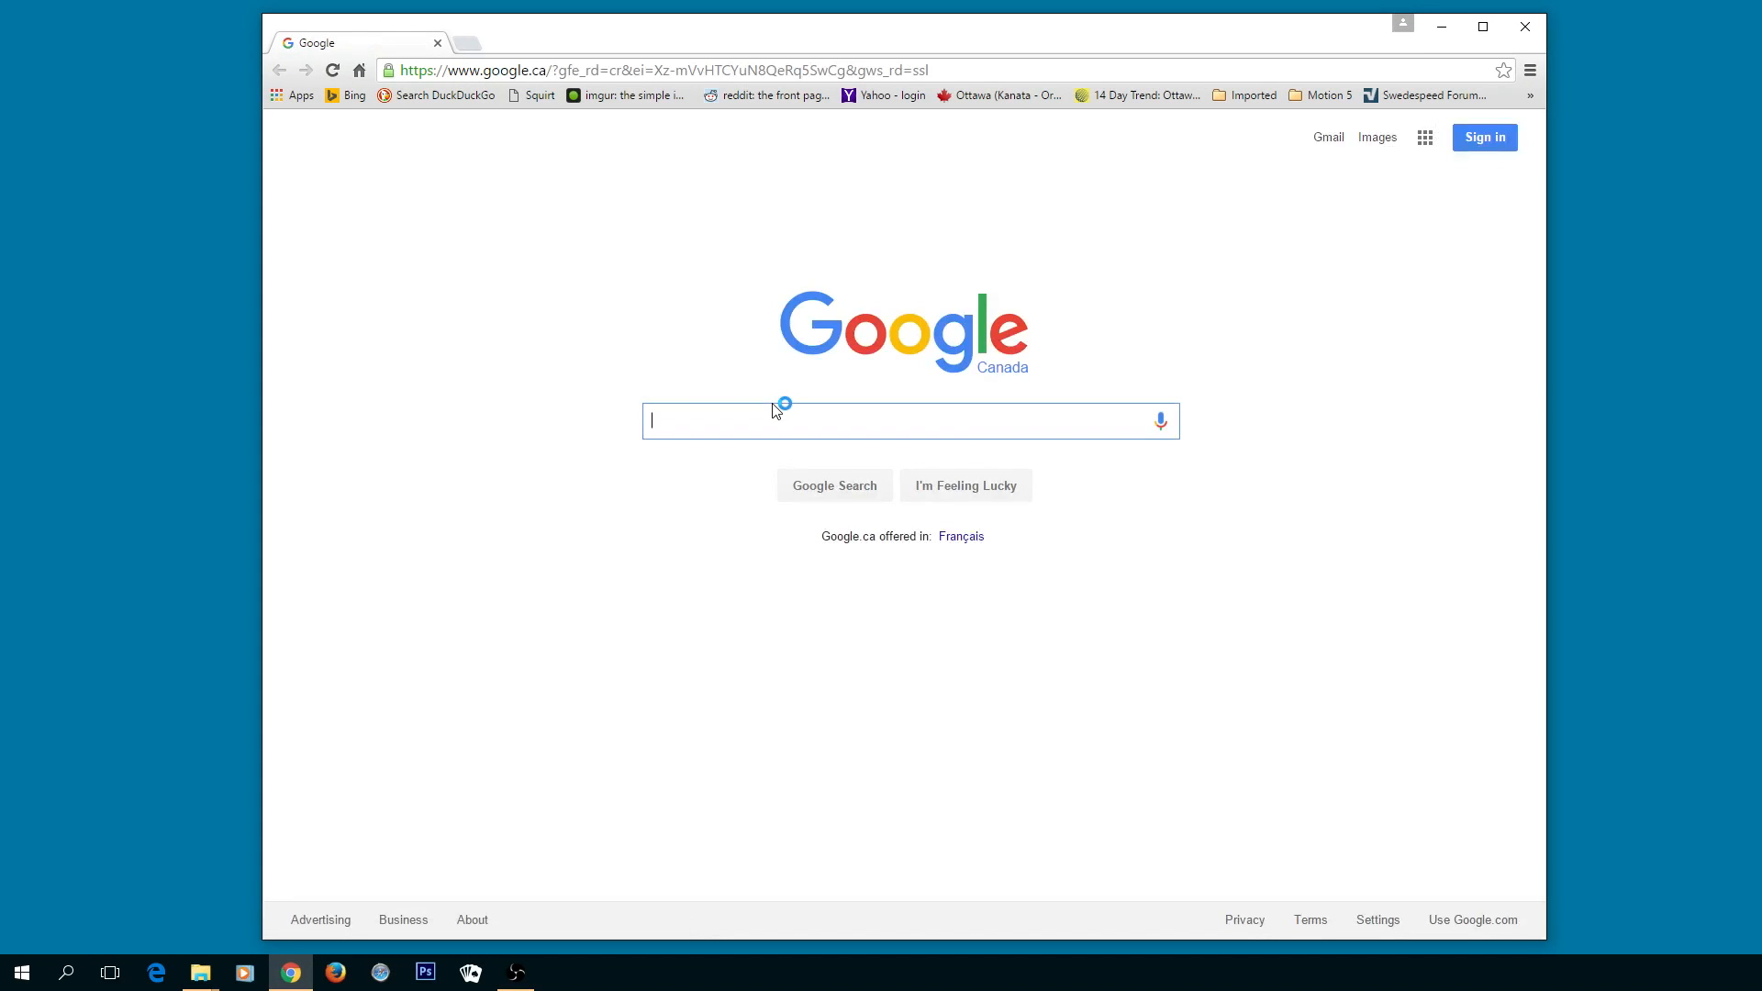